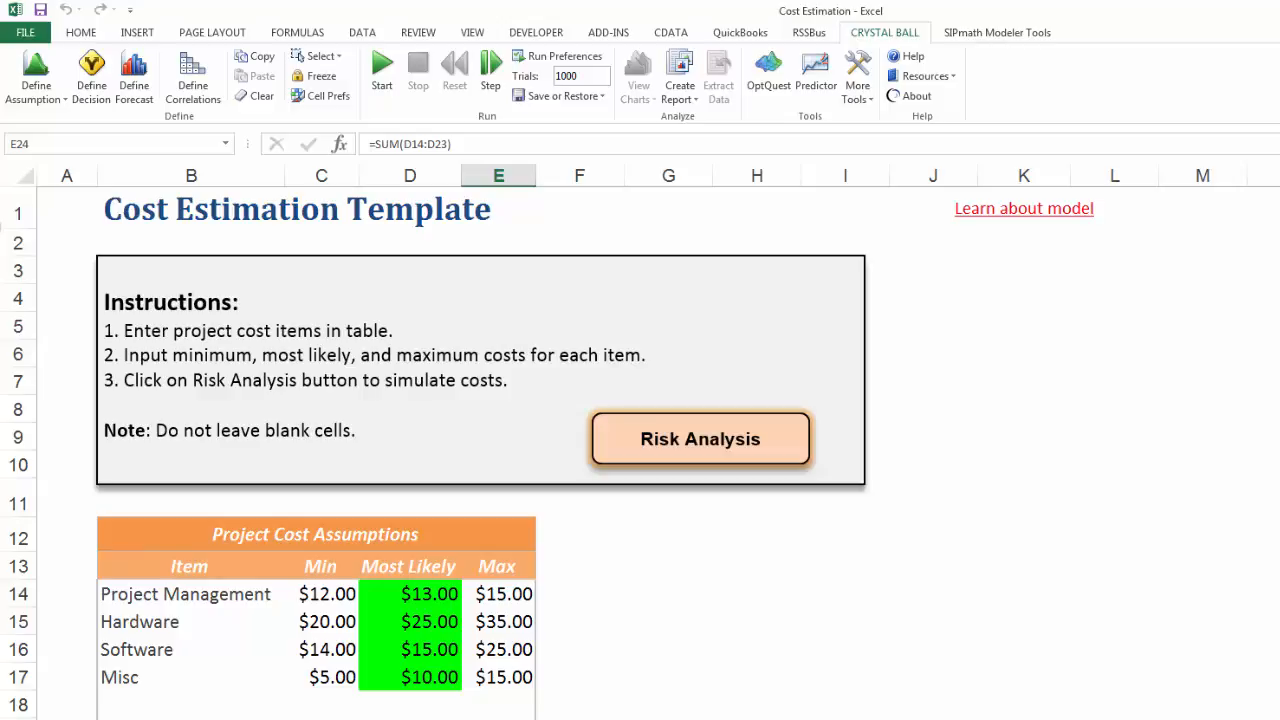
pyautogui.moveTo(205, 633)
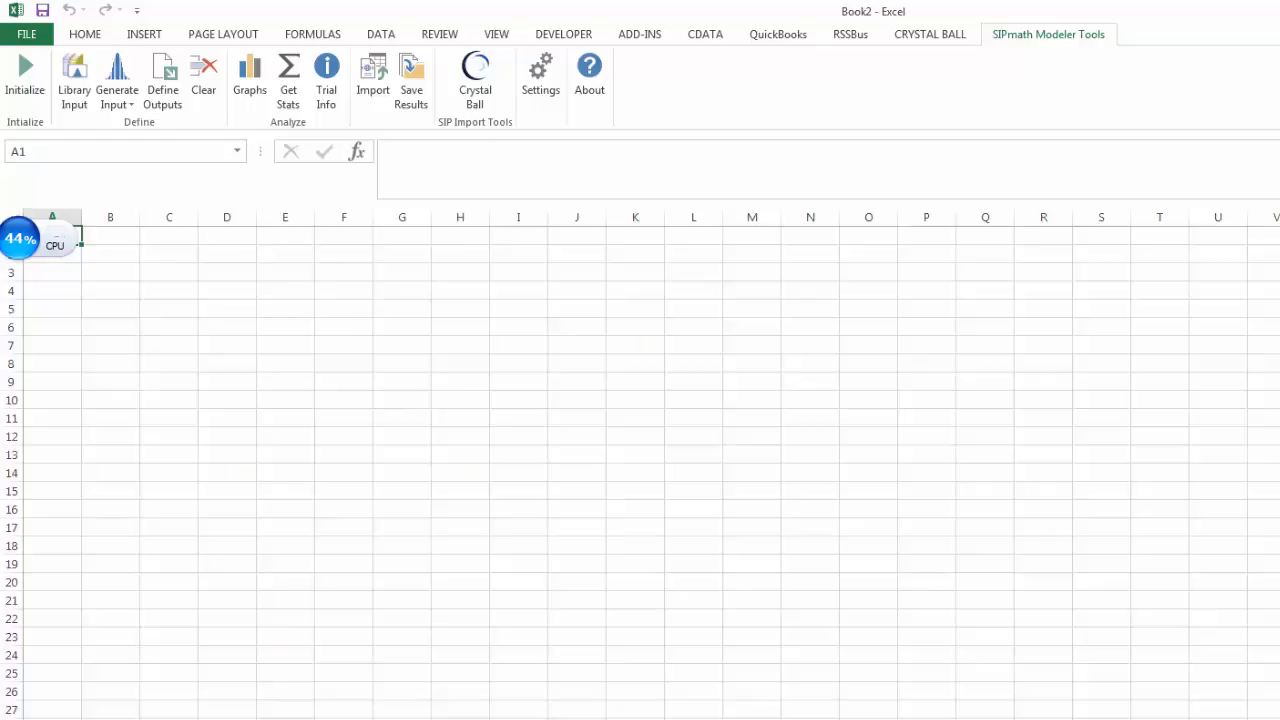
# Import Hardware, Misc, Project_Management and Software from the SIP library into the Model sheet.
pyautogui.click(74, 80)
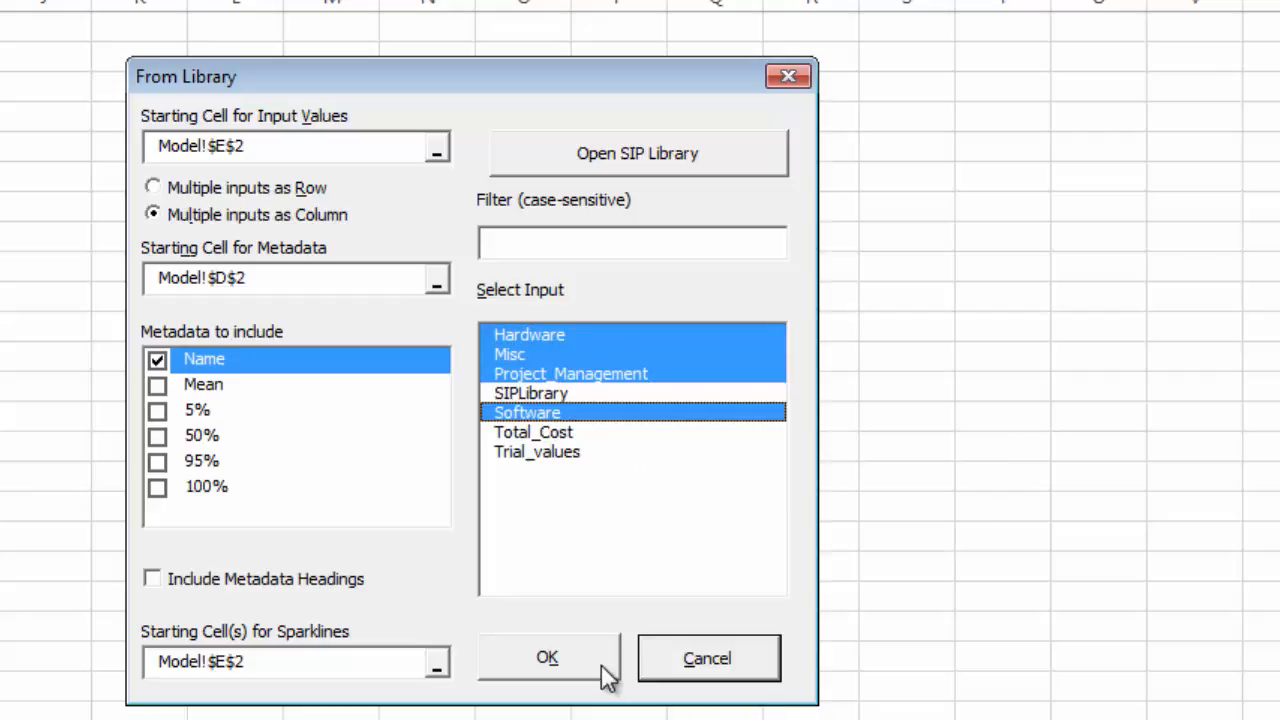
pyautogui.click(547, 658)
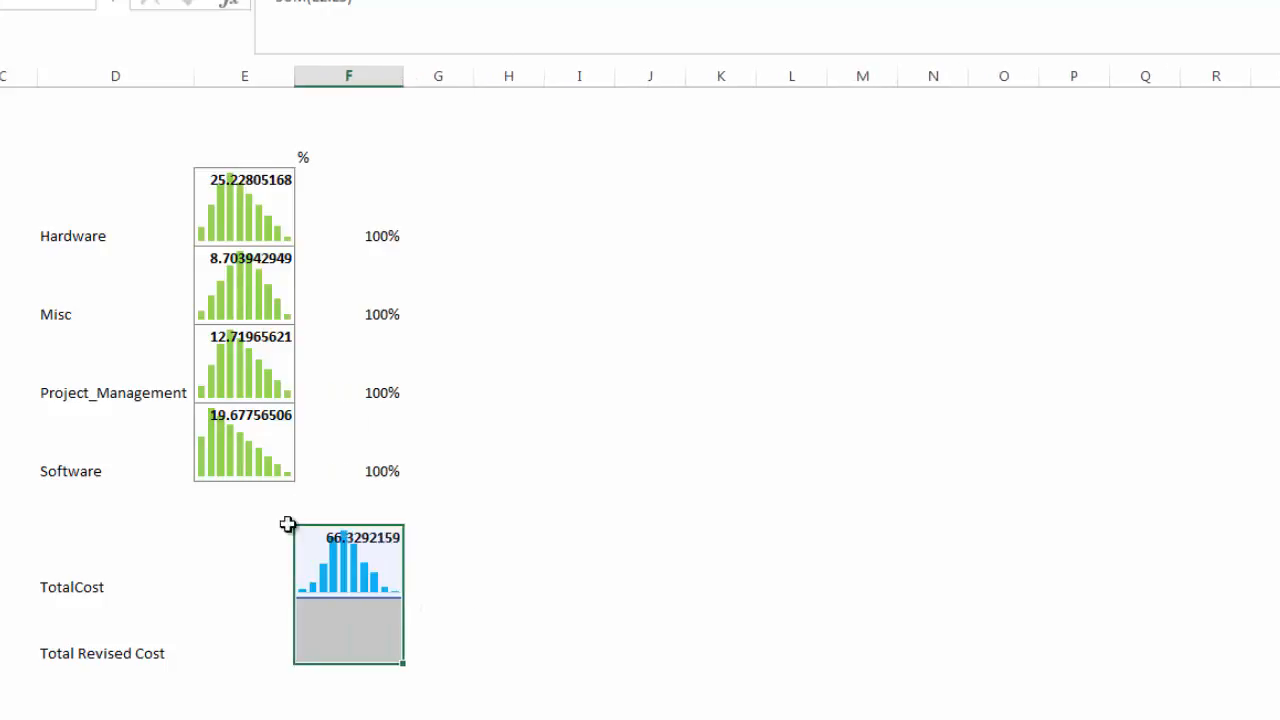
# Enter the SUM formula for Total Revised Cost and review the 100% cells.
pyautogui.write('=s')
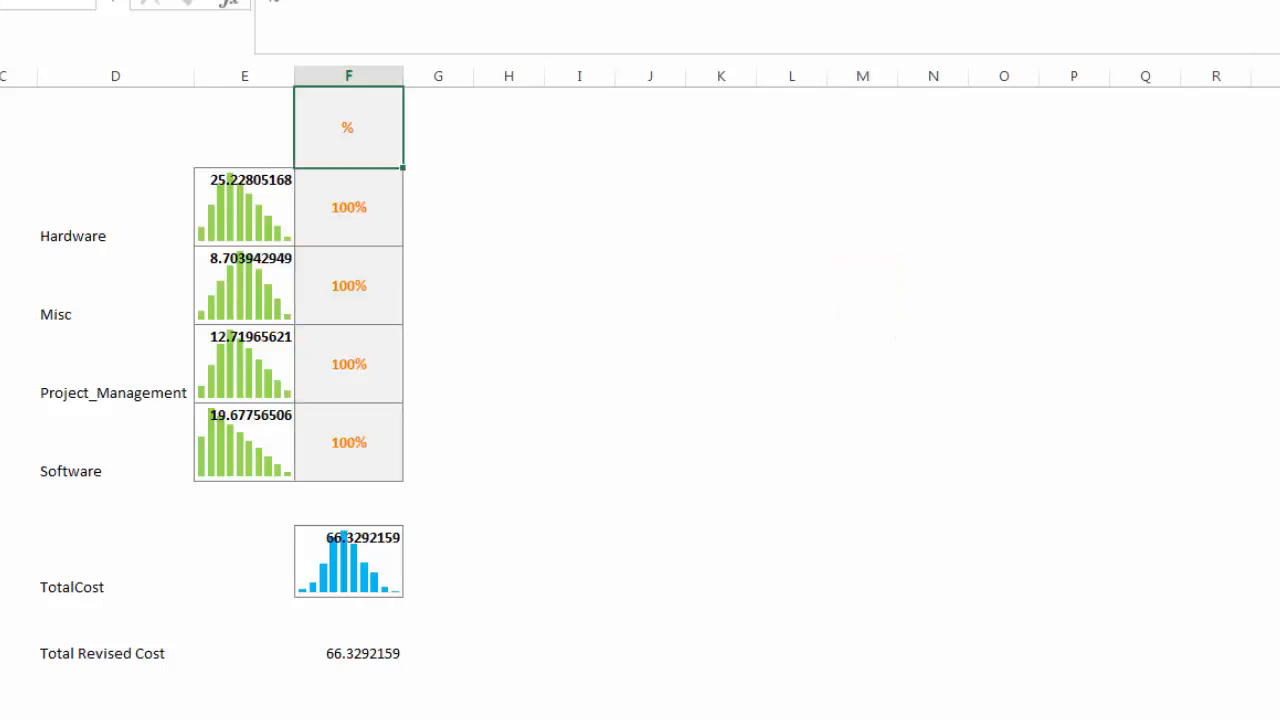
pyautogui.click(649, 442)
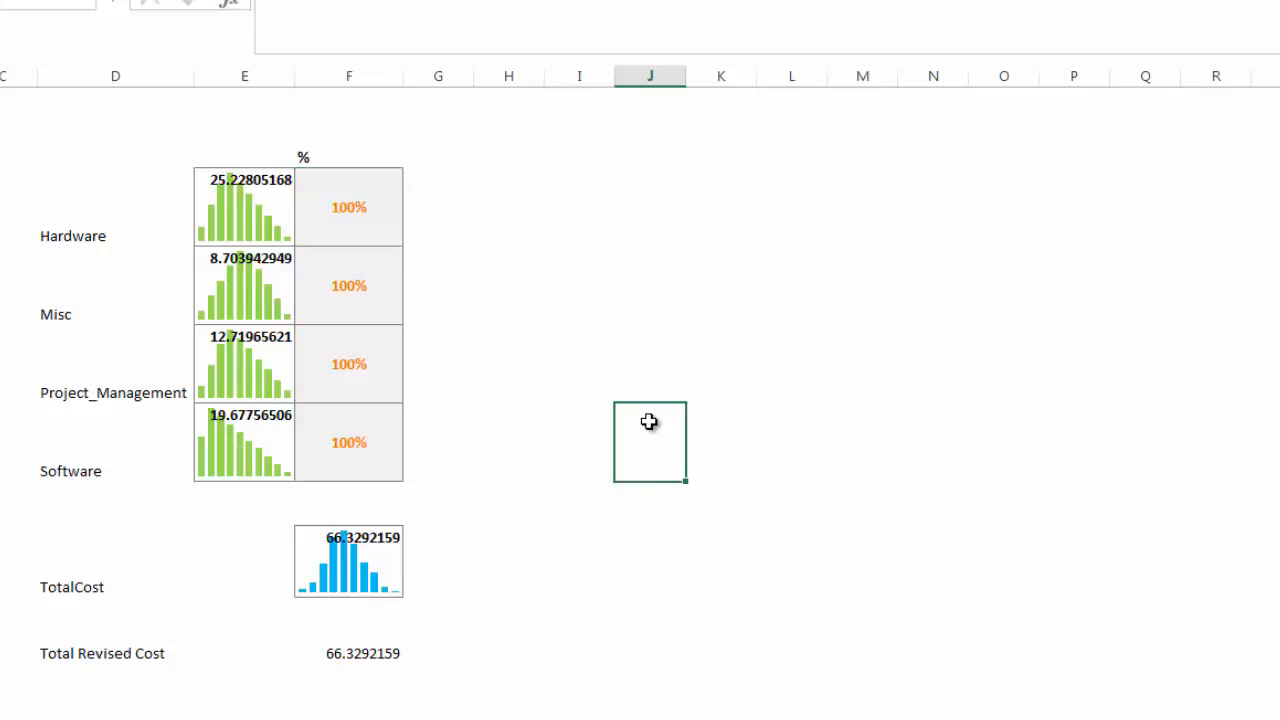
pyautogui.click(508, 562)
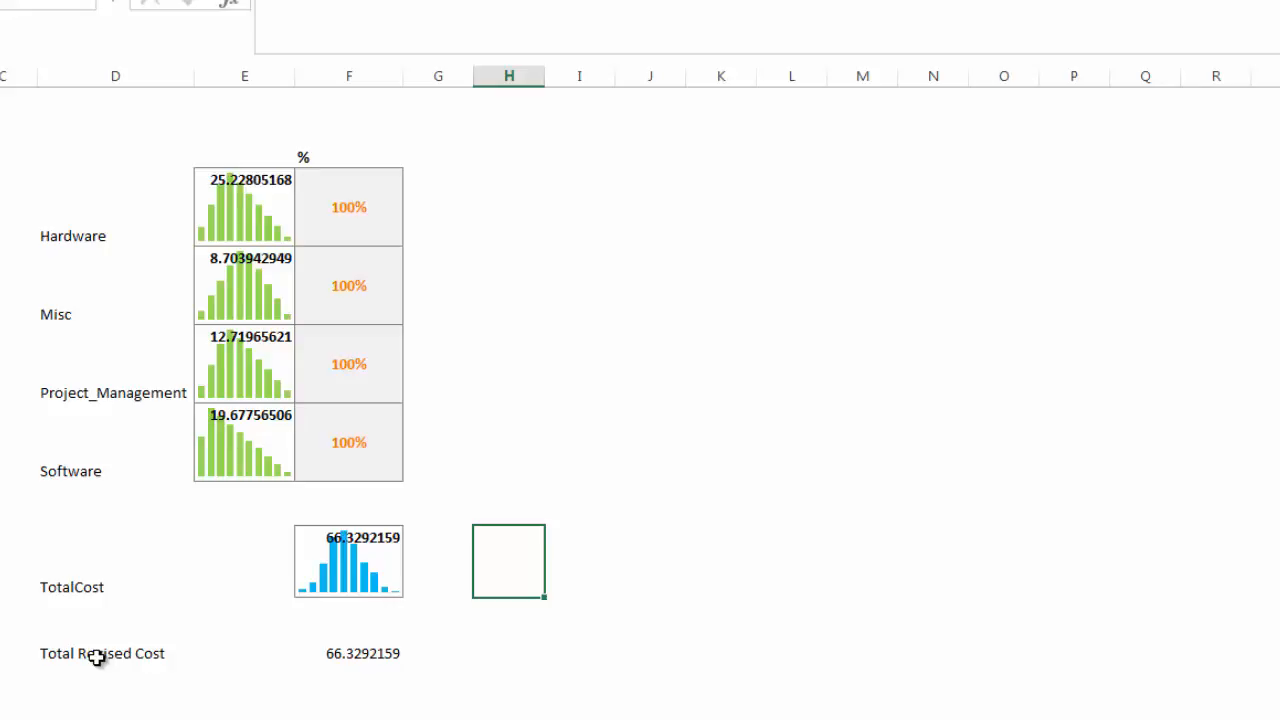
# Select the Total Revised Cost value to chart its distribution sparkline.
pyautogui.click(115, 653)
pyautogui.write('80')
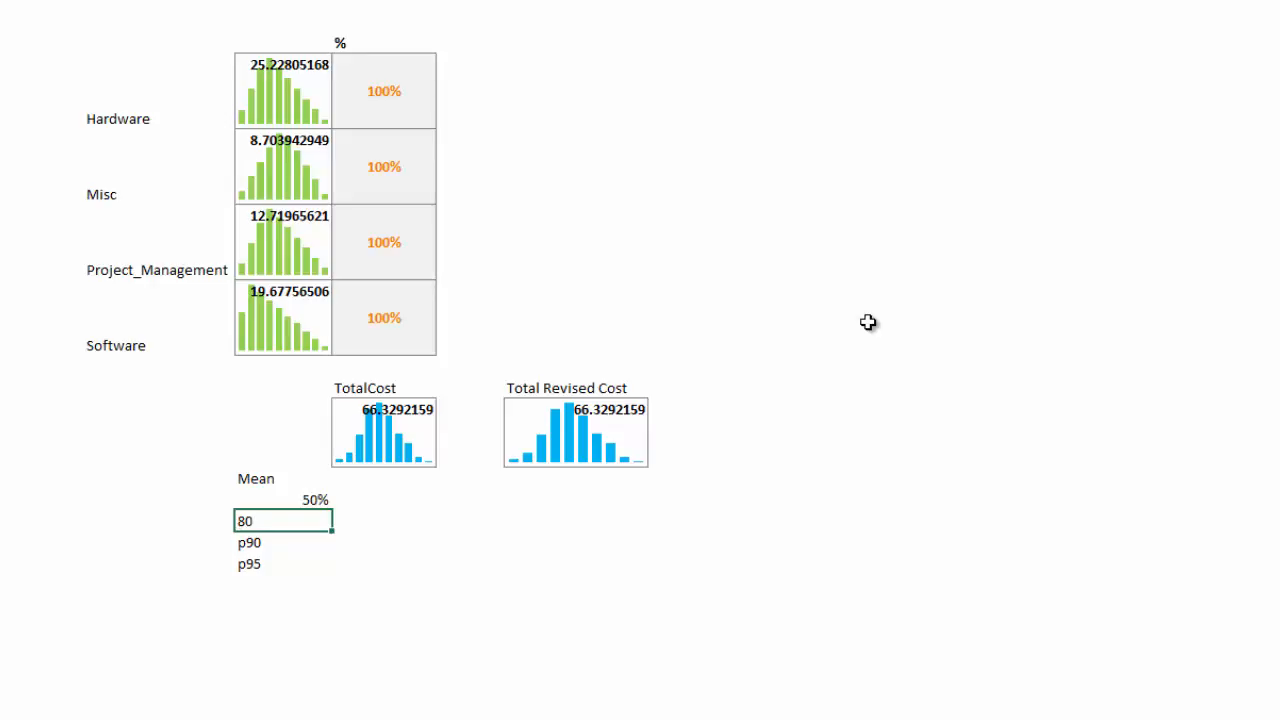
# Begin an AVERAGE formula in the Mean row under TotalCost.
pyautogui.write('=average')
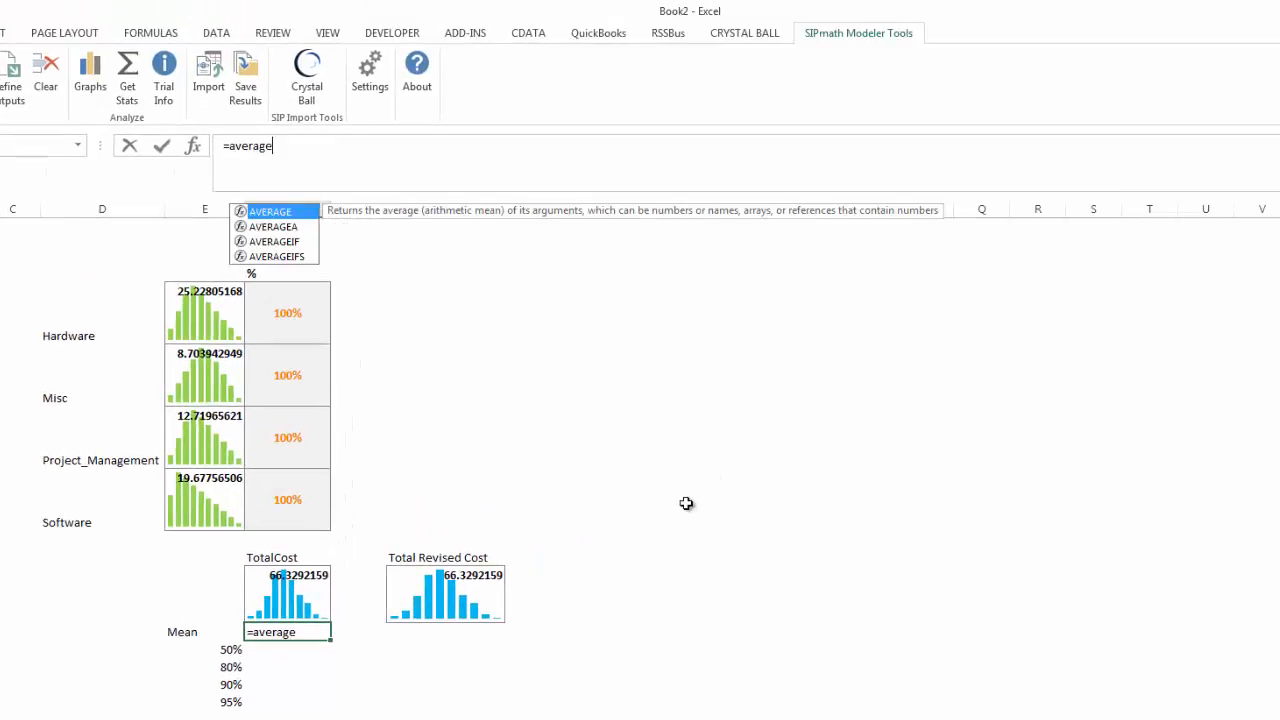
pyautogui.write('(TotalCost)')
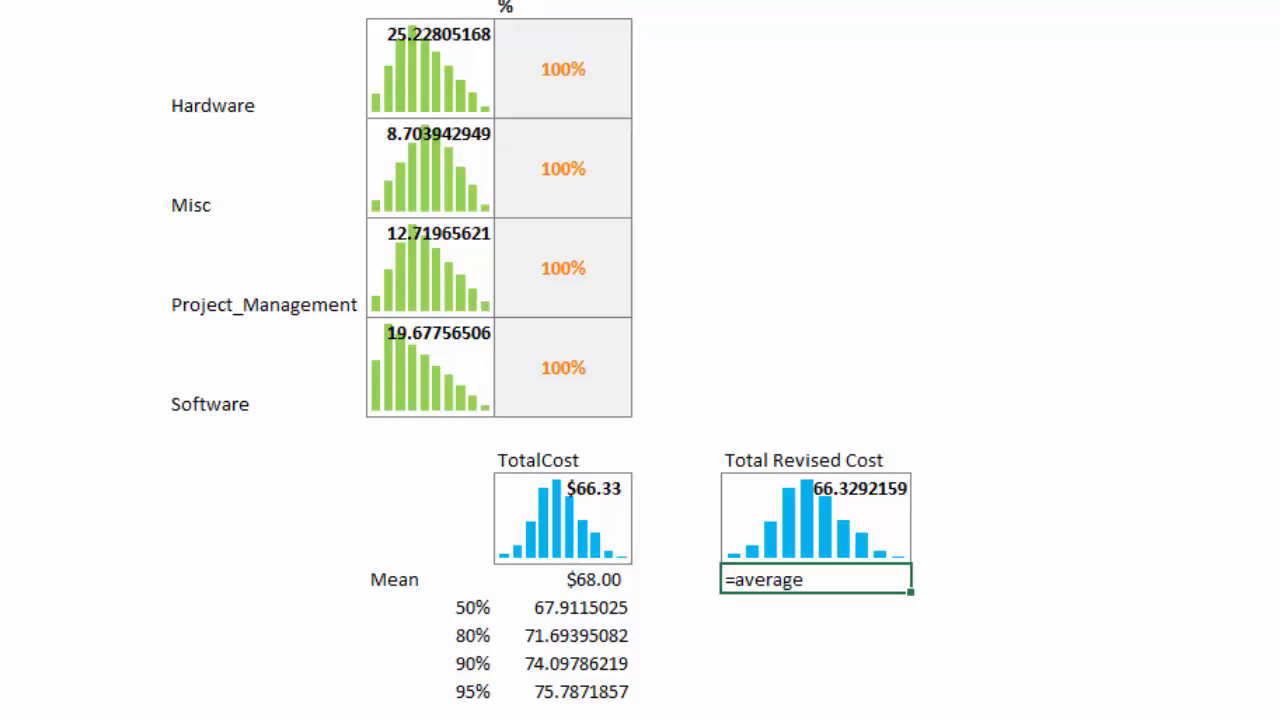
# Start the 50% PERCENTILE formula referencing Total Revised Cost cell H8.
pyautogui.write('(')
pyautogui.click(816, 608)
pyautogui.write('=PERCENTILE(')
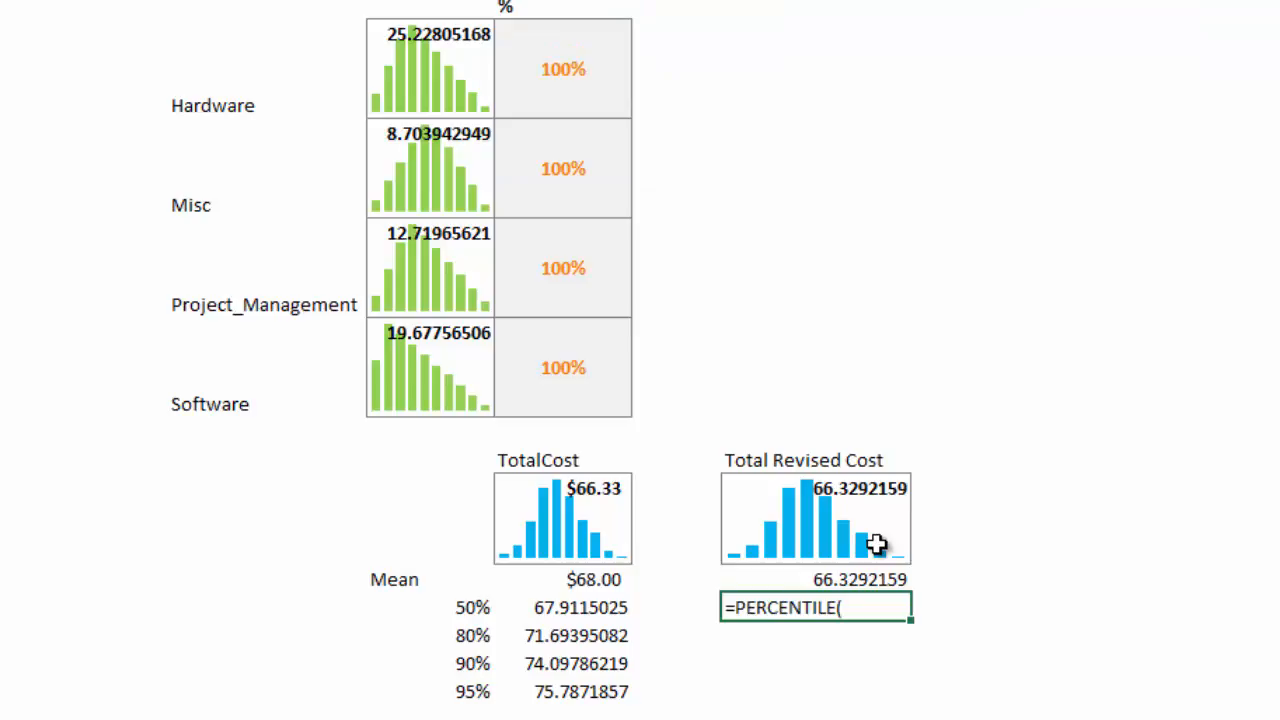
pyautogui.click(810, 517)
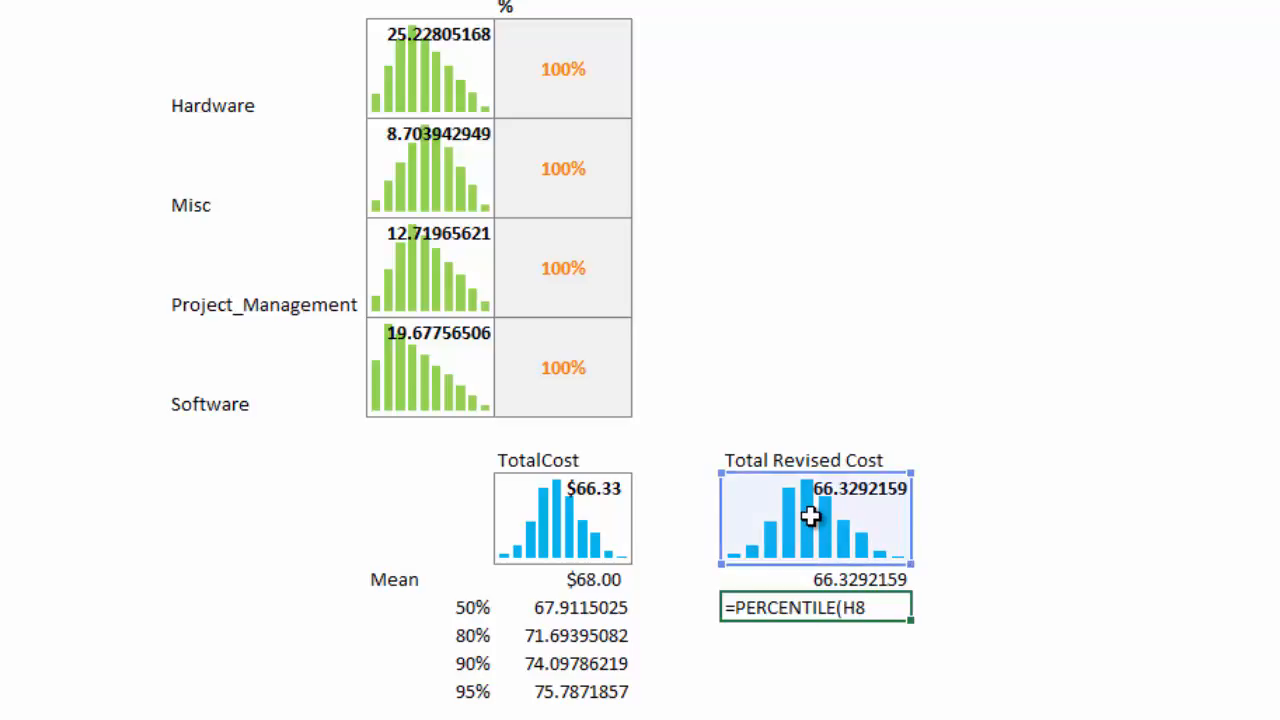